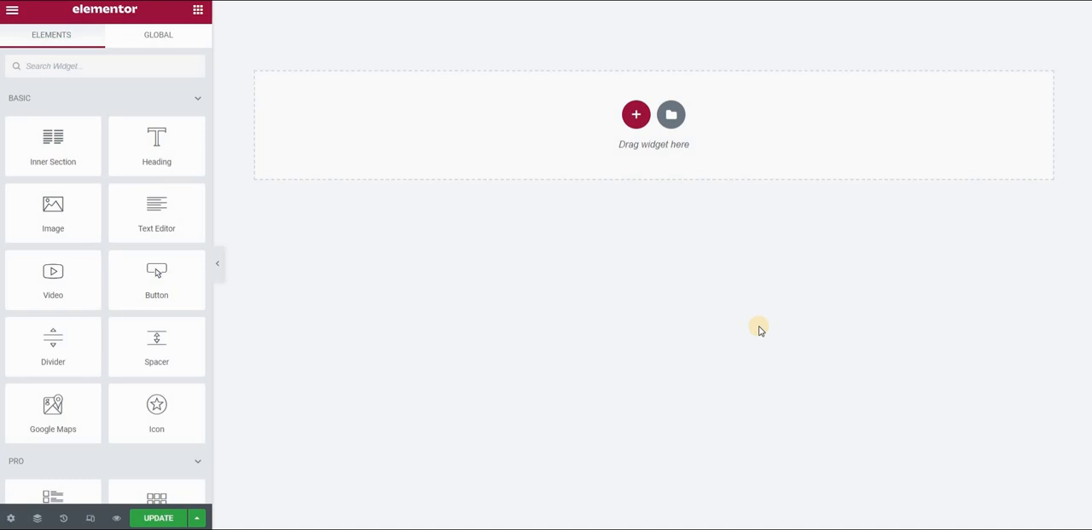
{"action": "mouse_move", "coordinate": [119, 268]}
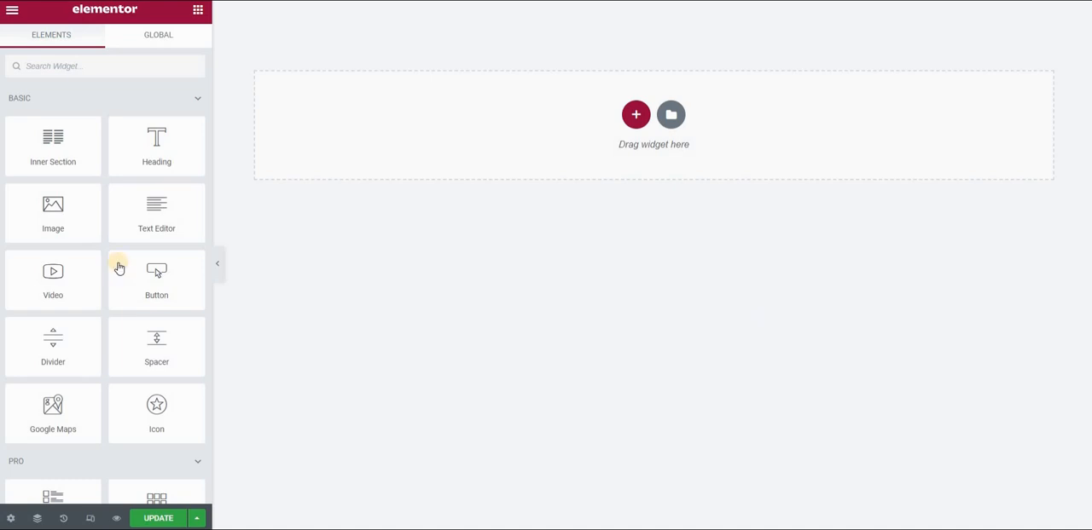
{"action": "mouse_move", "coordinate": [313, 201]}
{"action": "type", "text": "S"}
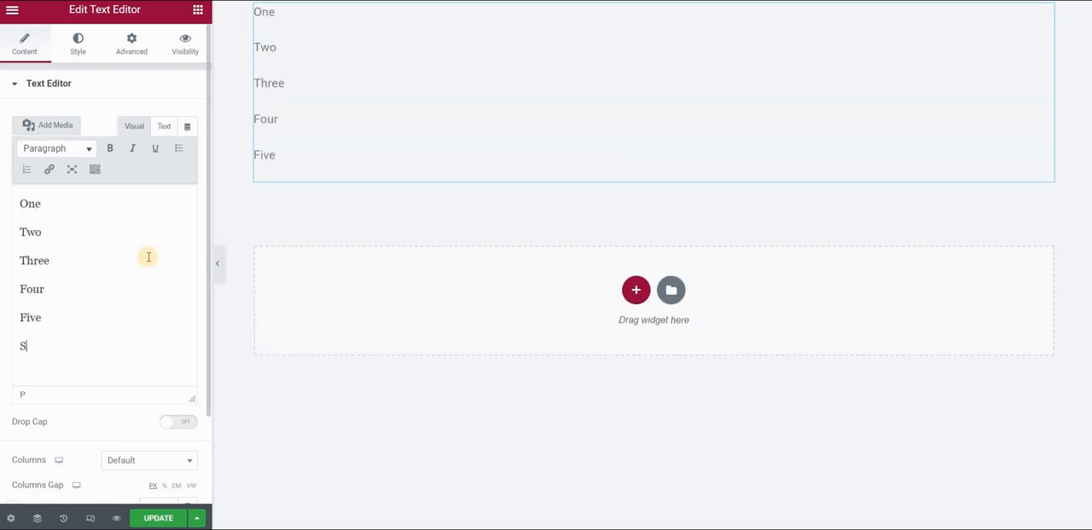
Add 'Six' as the last line and format lines One–Six as a bulleted list
{"action": "type", "text": "ix"}
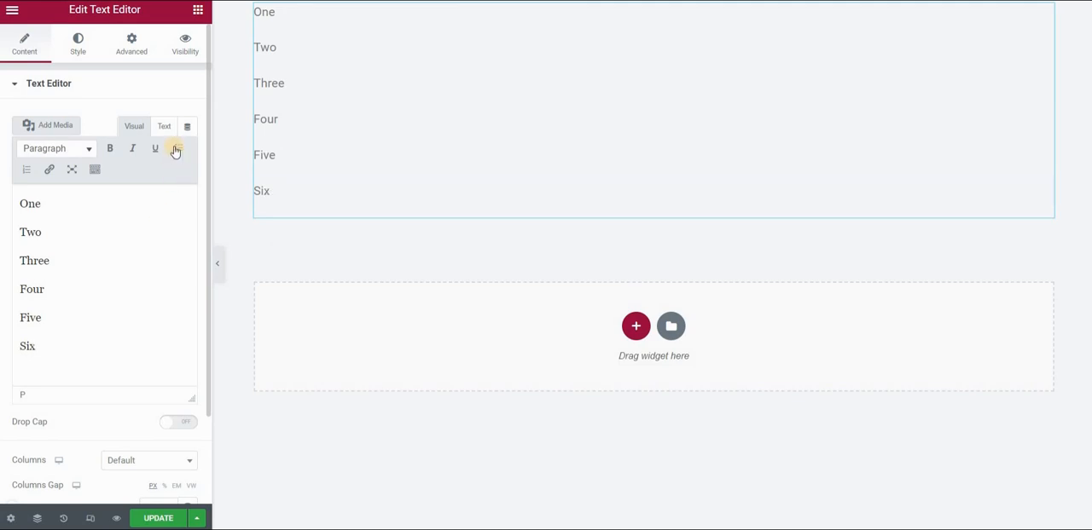
{"action": "left_click", "coordinate": [177, 147]}
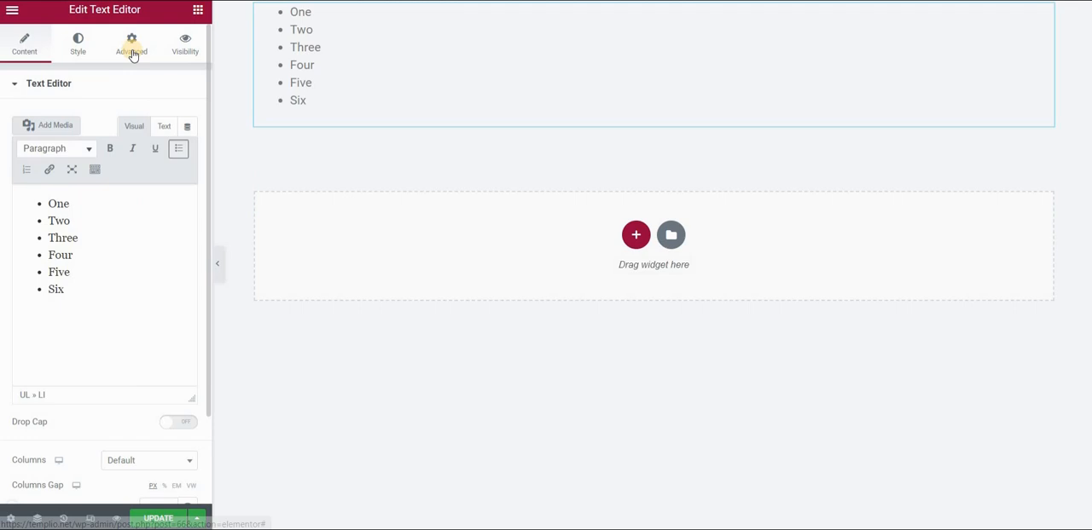
Reach the text widget's Custom CSS code box under Advanced, ready for a rule
{"action": "left_click", "coordinate": [132, 43]}
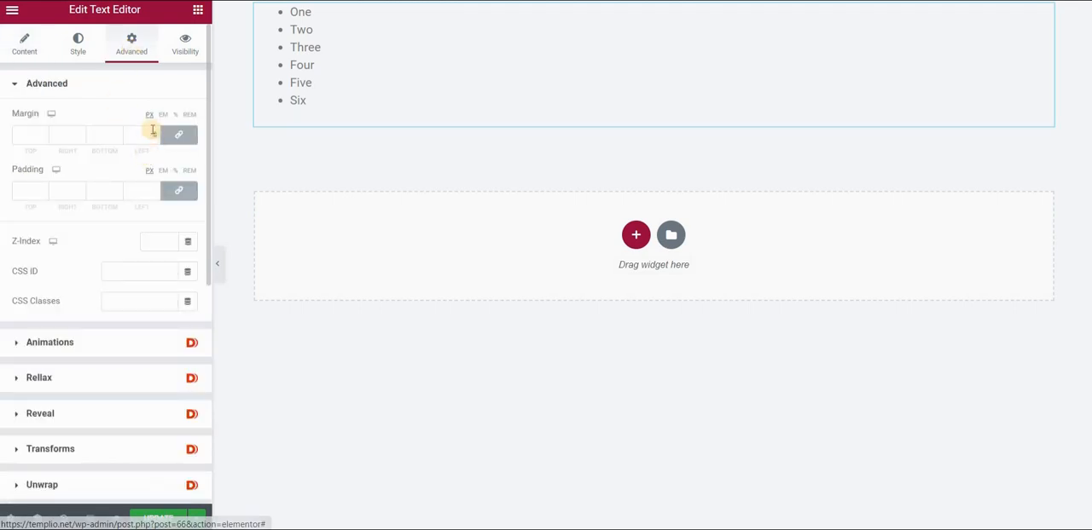
{"action": "mouse_move", "coordinate": [94, 358]}
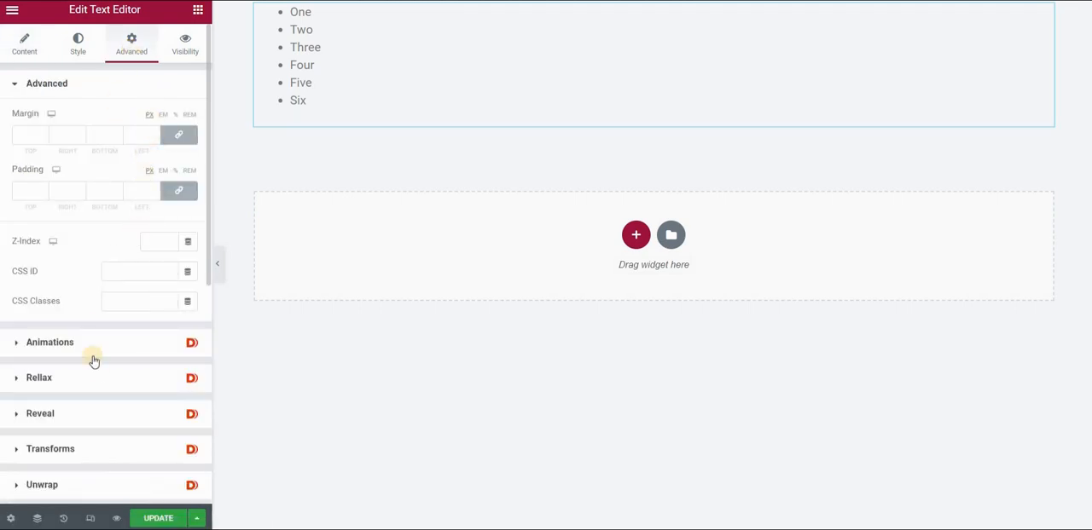
{"action": "scroll", "scroll_direction": "down", "scroll_amount": 3}
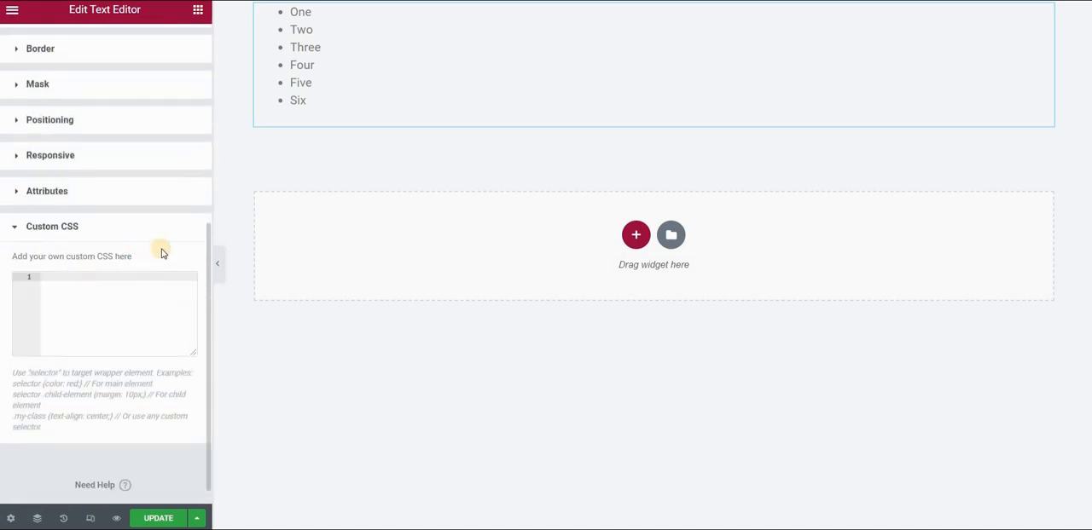
{"action": "left_click", "coordinate": [103, 307]}
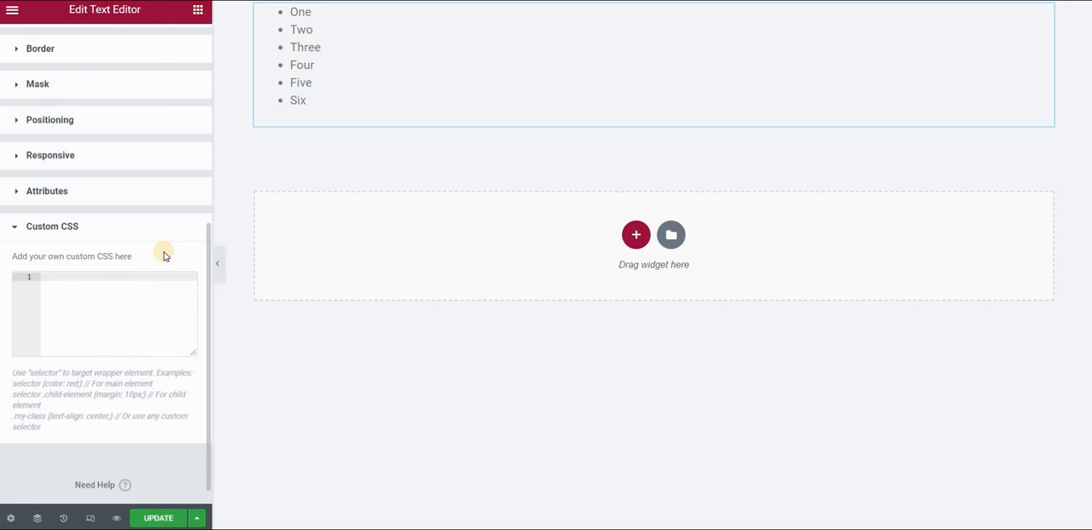
{"action": "left_click", "coordinate": [102, 307]}
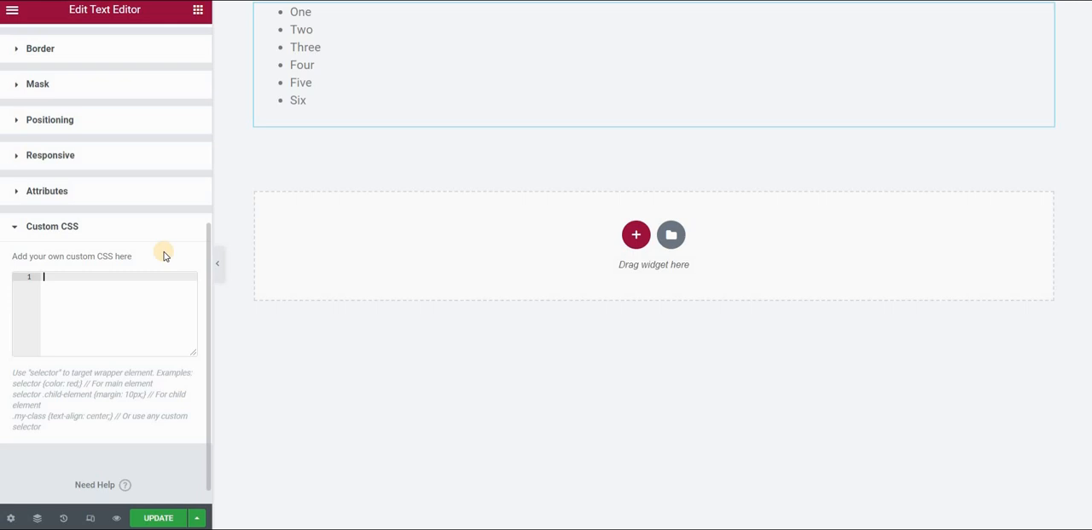
Write selector li::before { content: "List Item "; } in Custom CSS and update the page
{"action": "type", "text": "selector"}
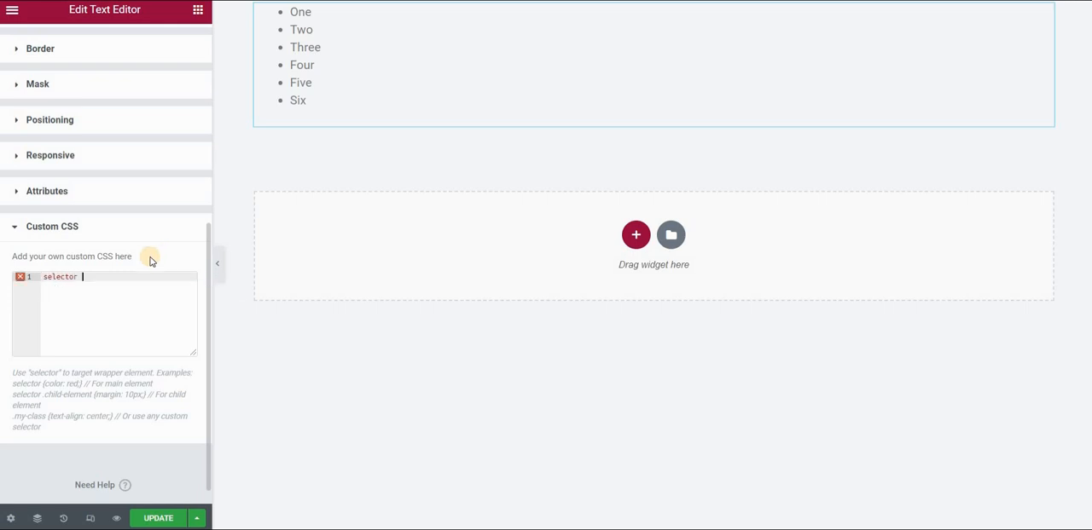
{"action": "type", "text": "li"}
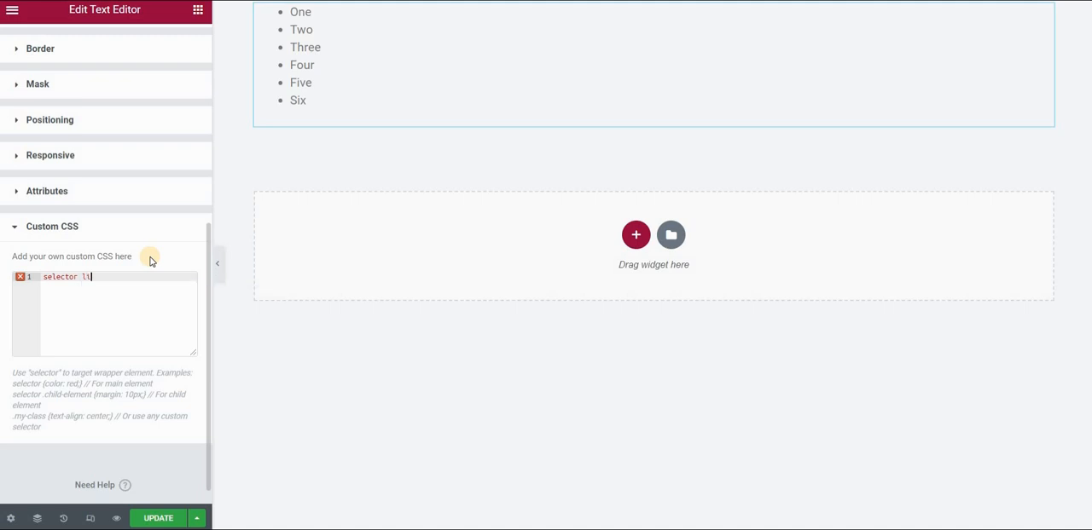
{"action": "type", "text": "::before"}
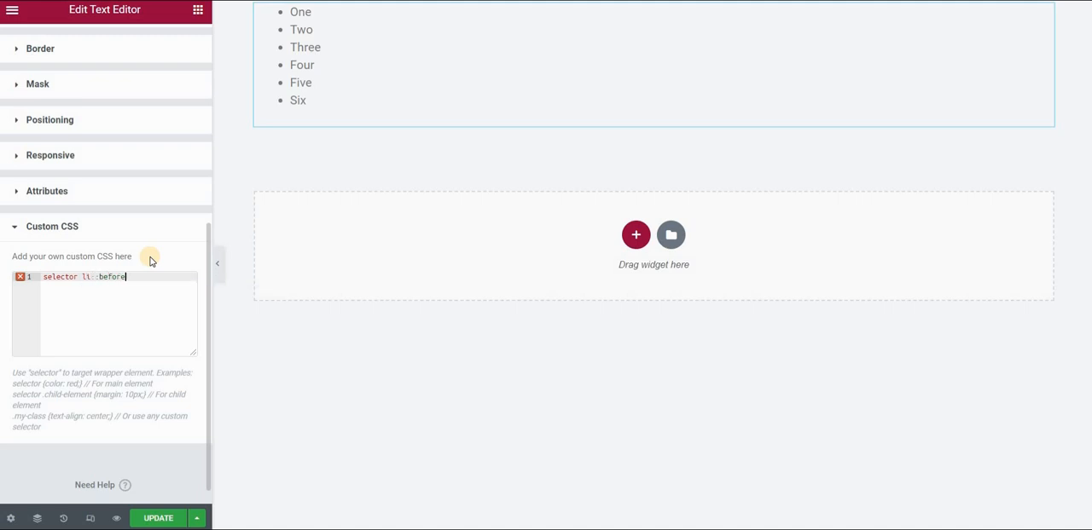
{"action": "type", "text": "{"}
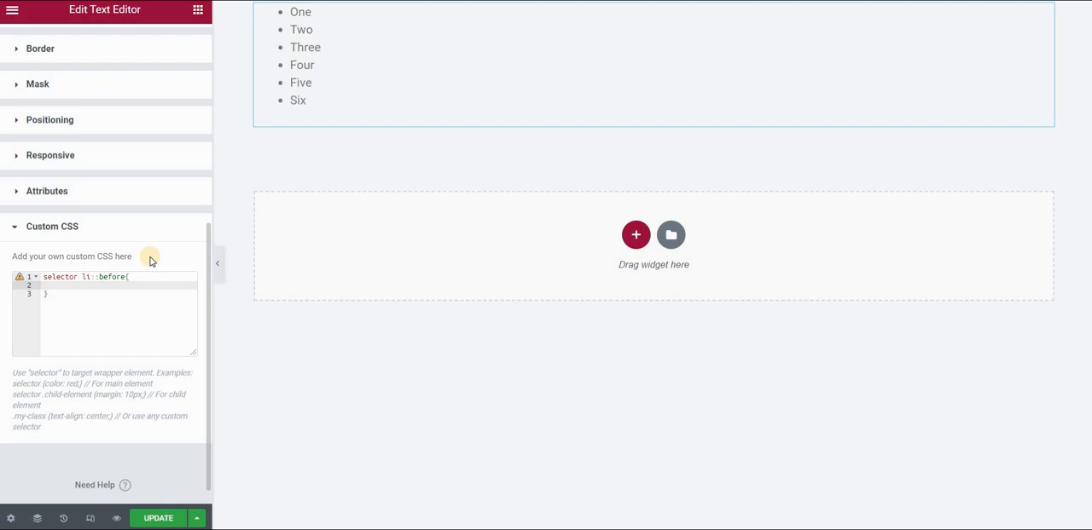
{"action": "type", "text": "content"}
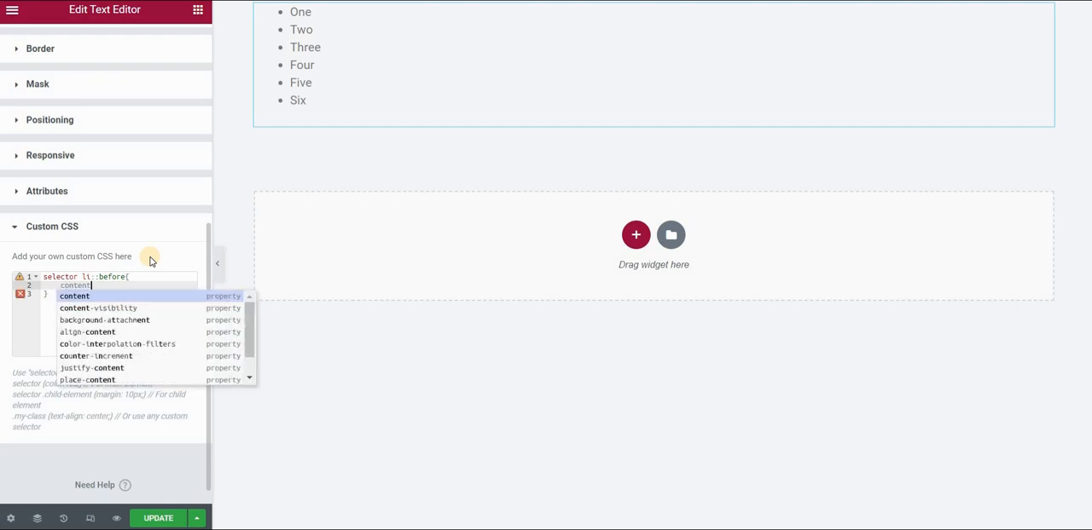
{"action": "left_click", "coordinate": [75, 296]}
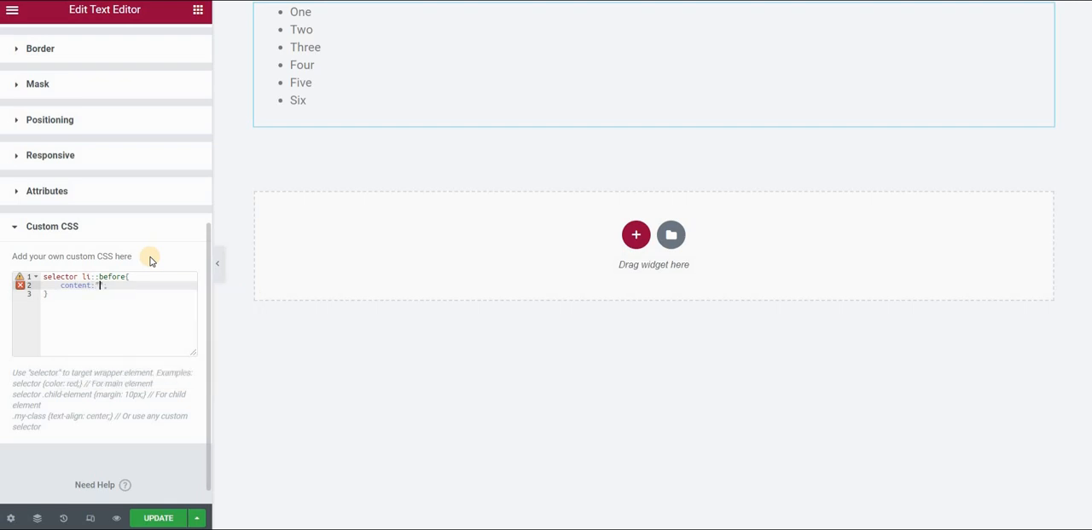
{"action": "type", "text": "List Item"}
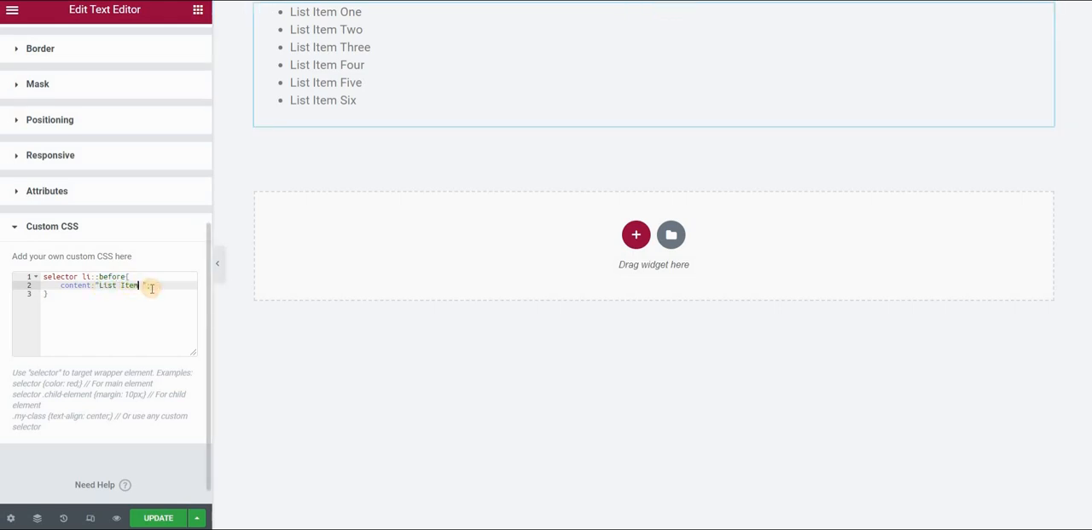
{"action": "type", "text": "Upda"}
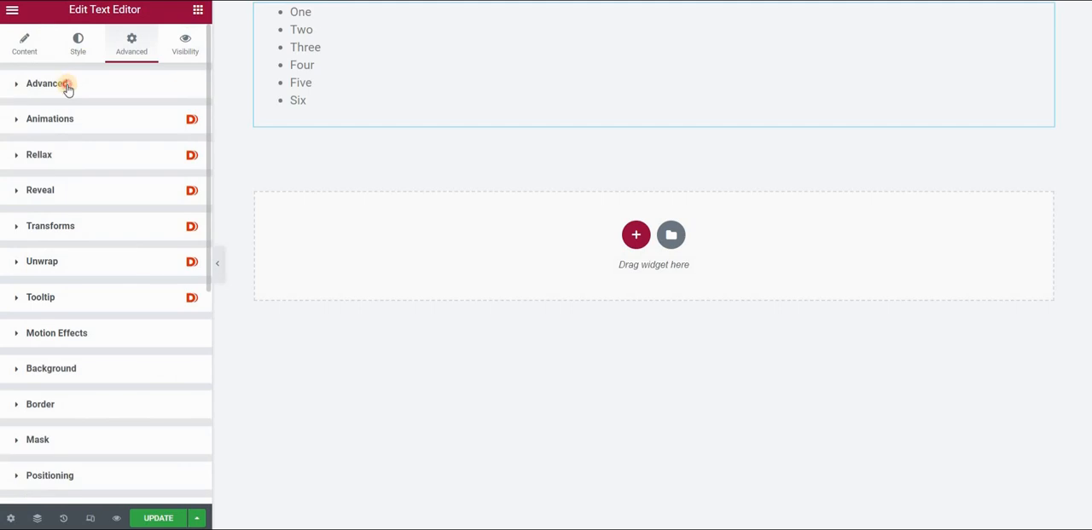
Assign the CSS class 'bullet-list' to the One–Six text widget
{"action": "left_click", "coordinate": [46, 84]}
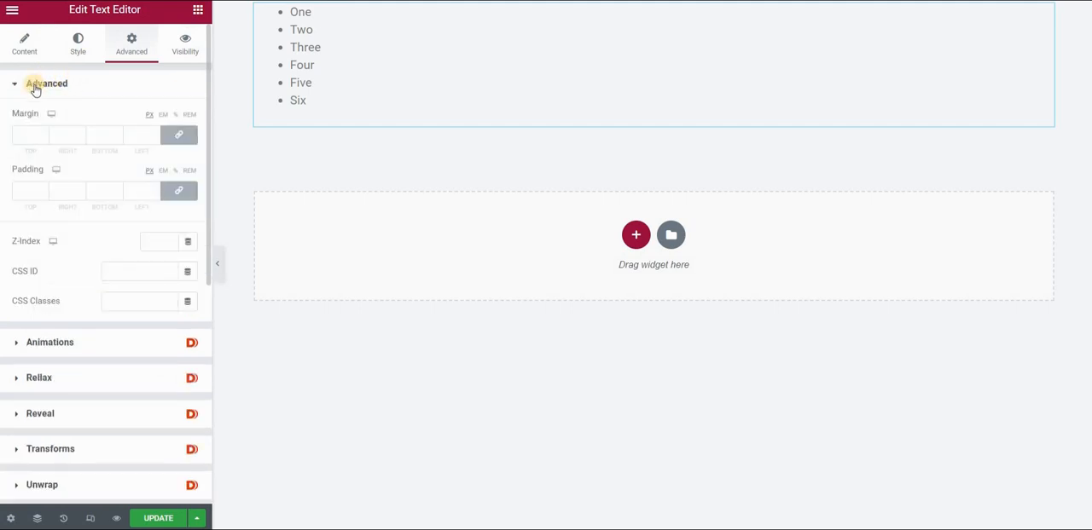
{"action": "mouse_move", "coordinate": [131, 297]}
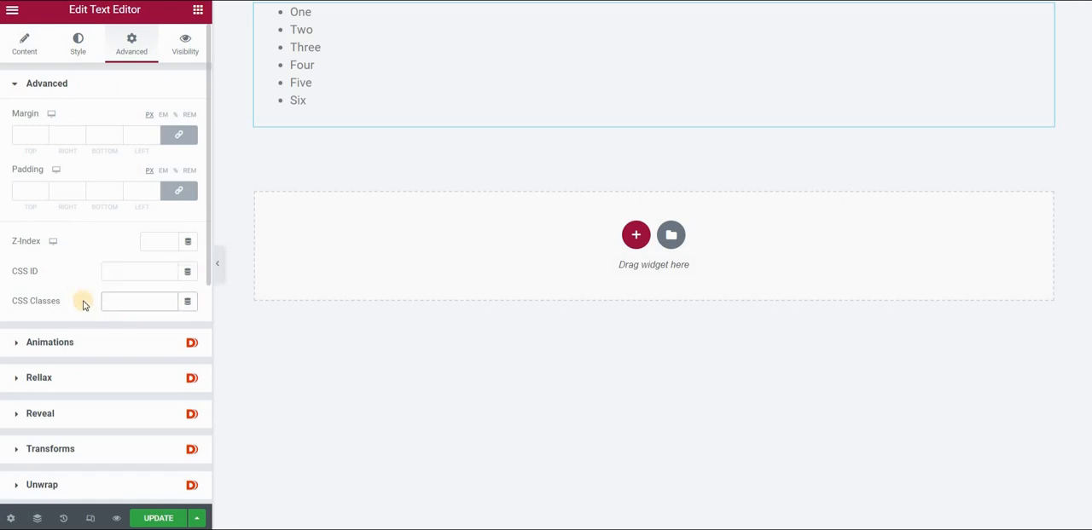
{"action": "type", "text": "bullet-li"}
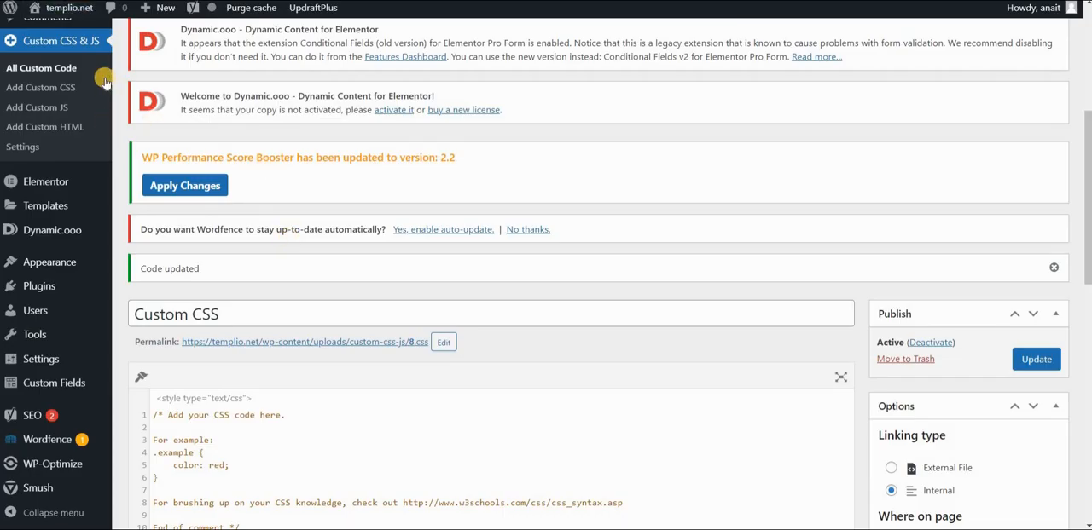
Write .bullet-list li::before { content:"List Item "; } in the site-wide Custom CSS editor
{"action": "scroll", "scroll_direction": "down", "scroll_amount": 3}
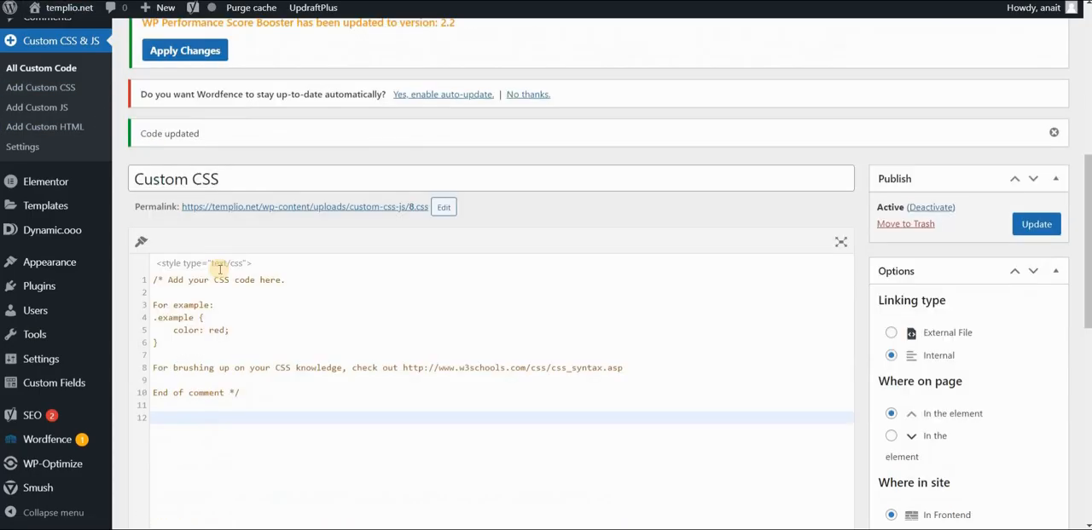
{"action": "scroll", "scroll_direction": "down", "scroll_amount": 3}
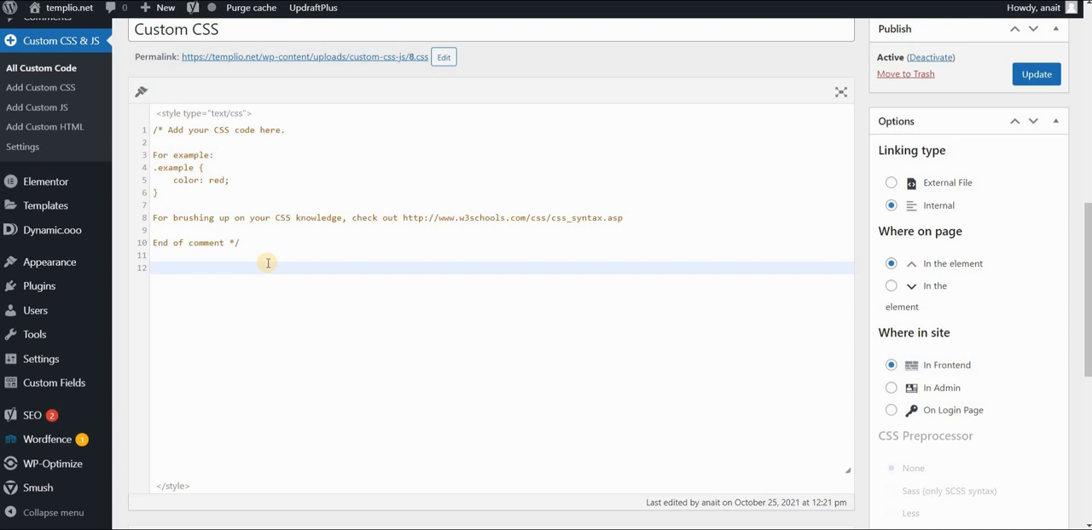
{"action": "type", "text": "."}
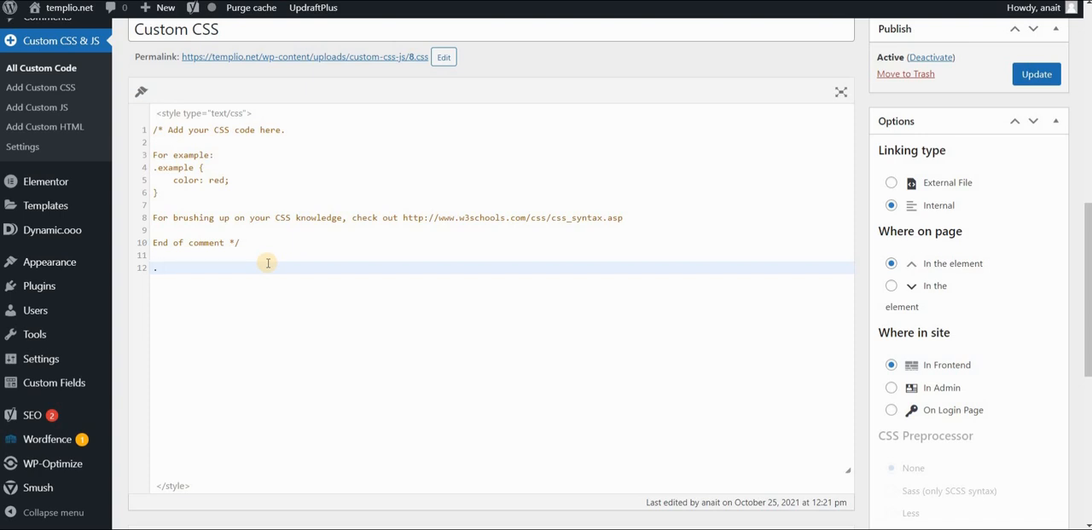
{"action": "type", "text": "bullet-list"}
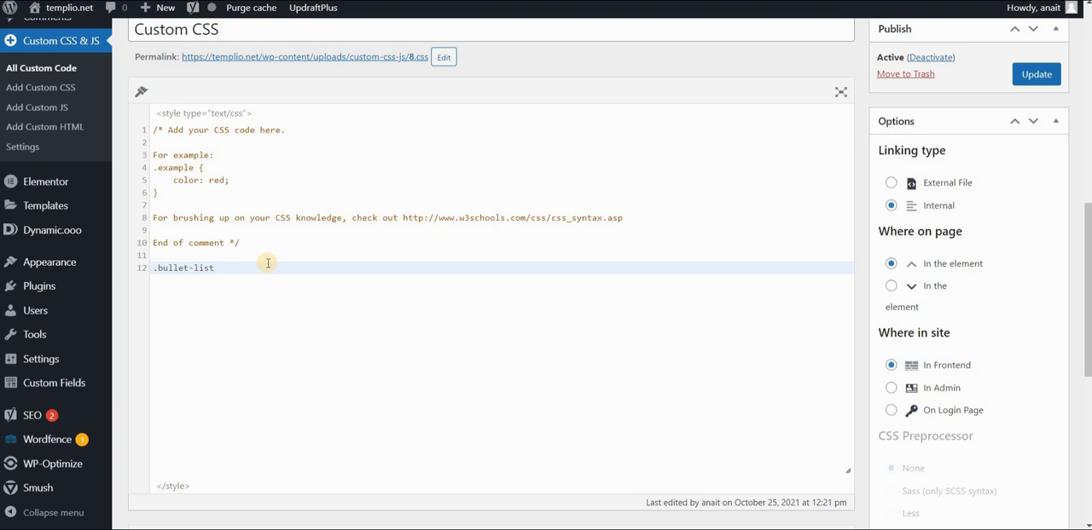
{"action": "type", "text": "li::before{"}
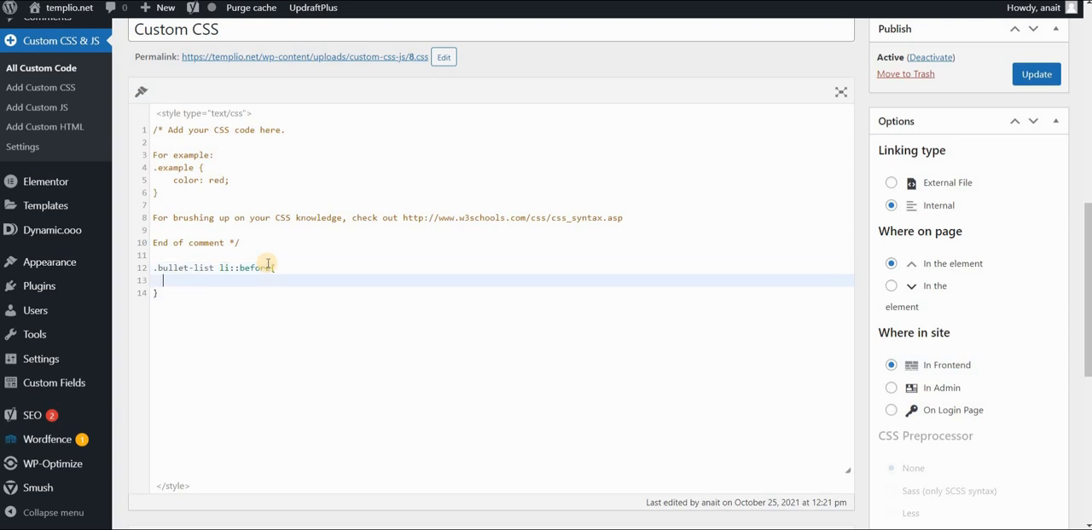
{"action": "type", "text": "content"}
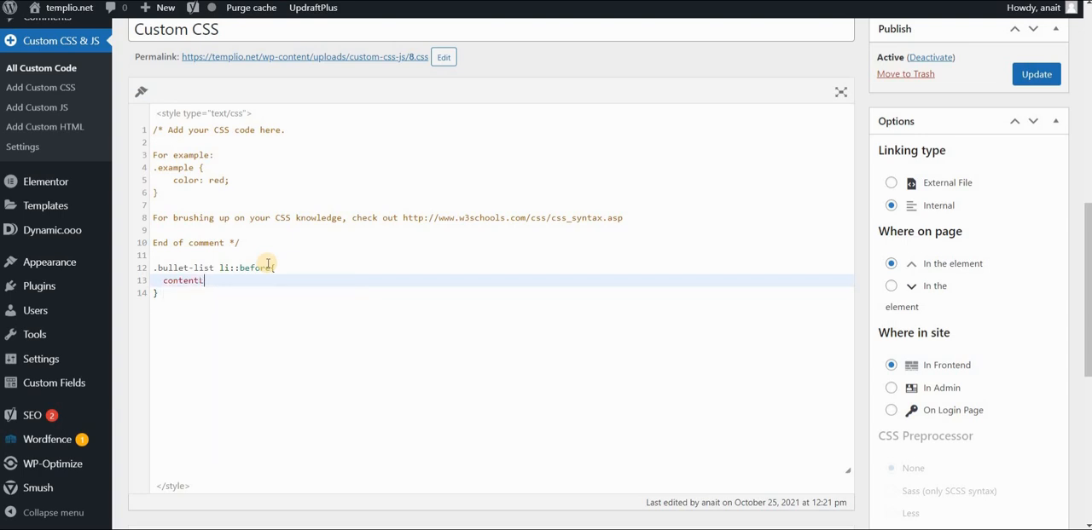
{"action": "type", "text": ":\"\""}
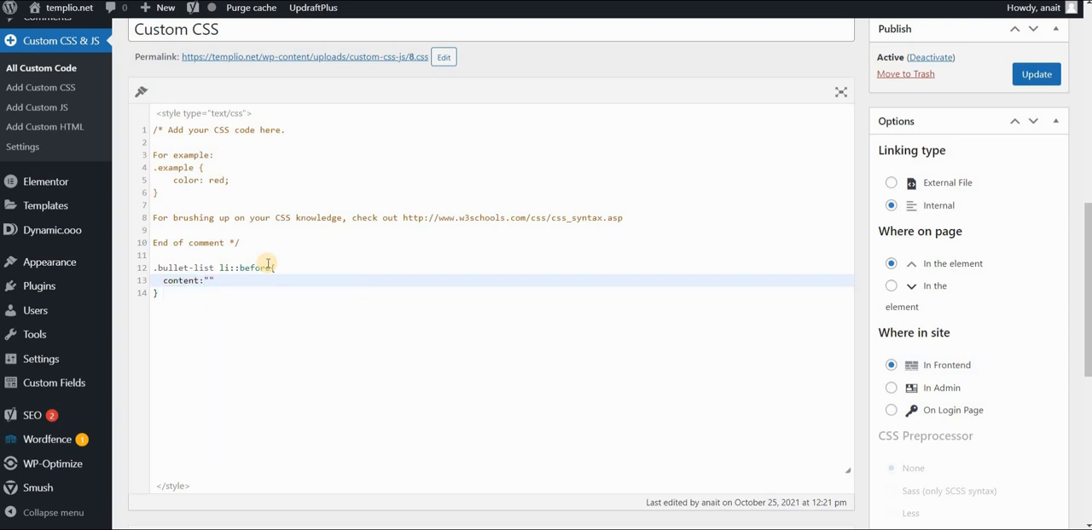
{"action": "type", "text": "List Item"}
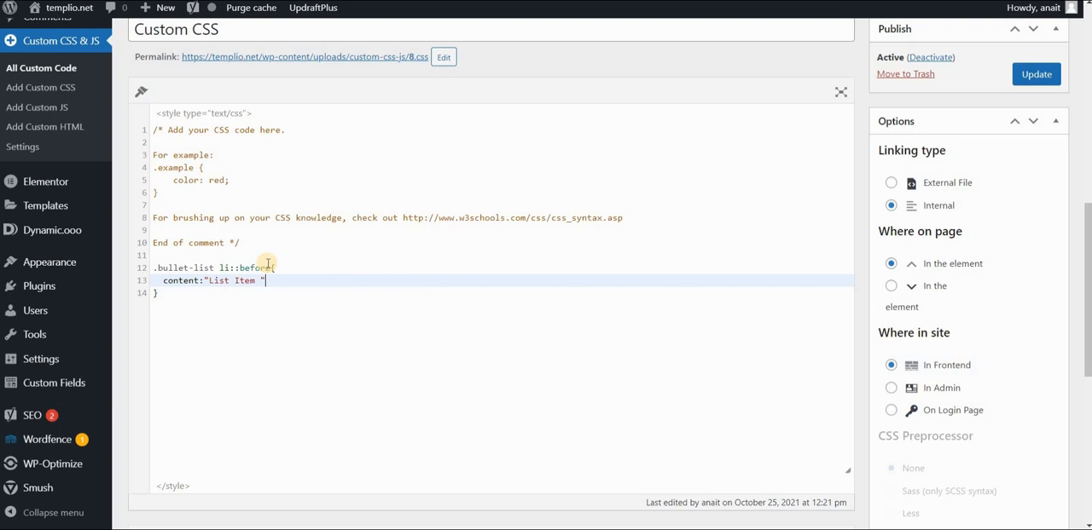
{"action": "type", "text": ";"}
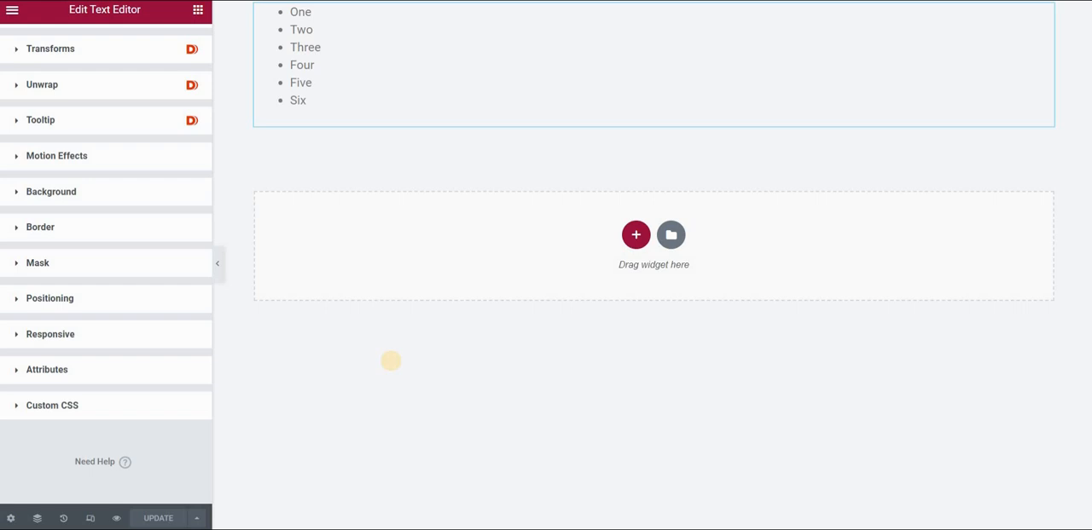
{"action": "mouse_move", "coordinate": [392, 365]}
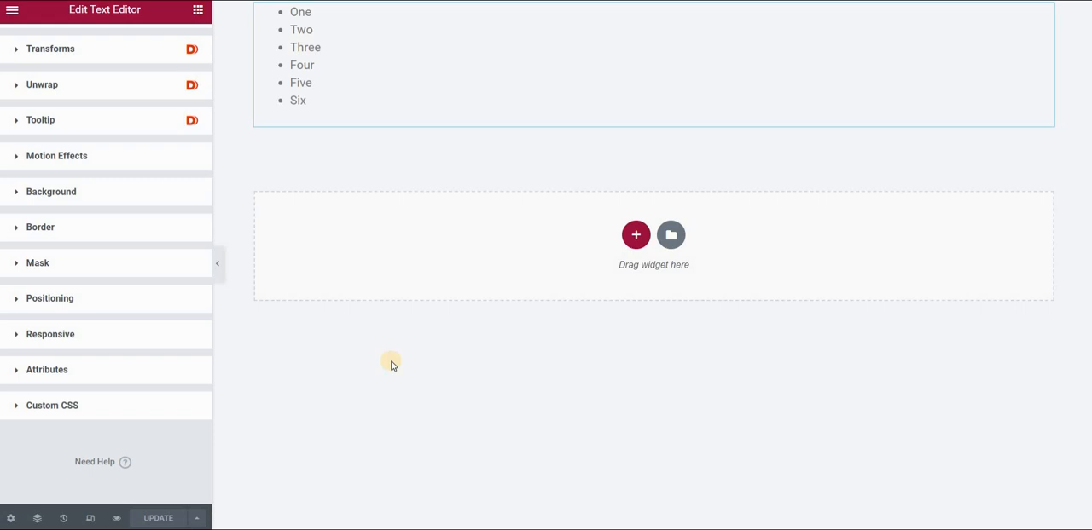
{"action": "mouse_move", "coordinate": [187, 191]}
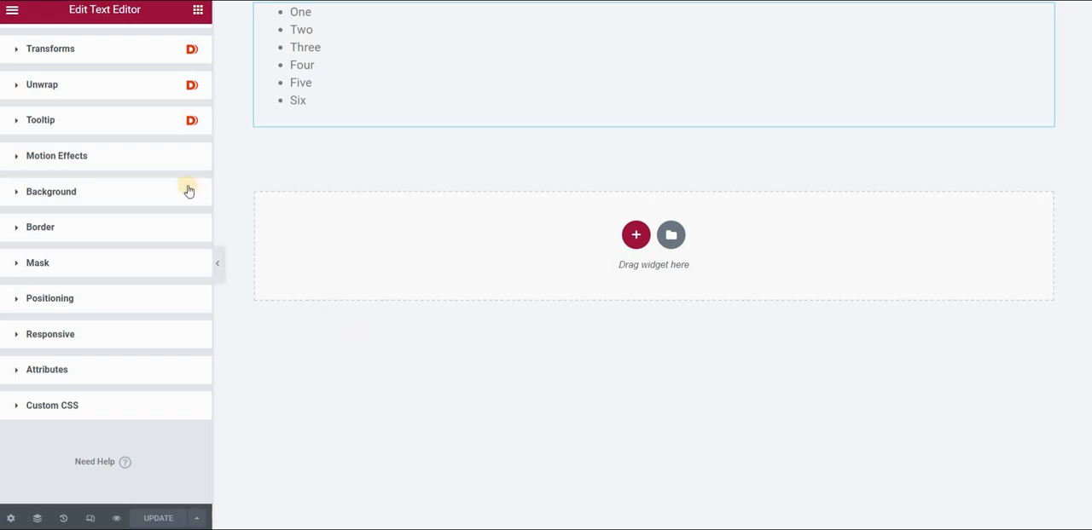
Scroll the widget's Advanced panel back to its Custom CSS section
{"action": "scroll", "scroll_direction": "up", "scroll_amount": 3}
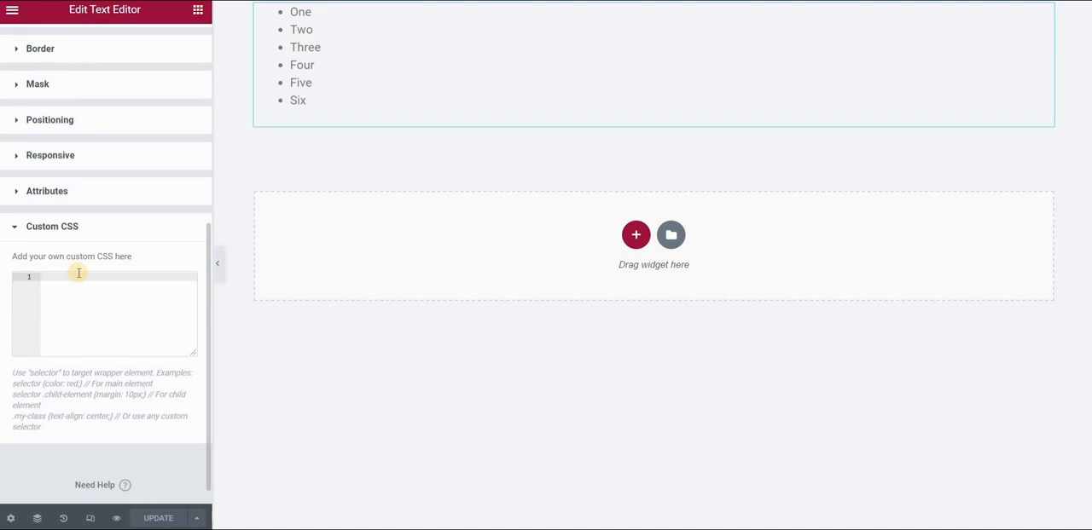
Write selector li::after { content:" List Item"; } and update, giving One List Item–Six List Item
{"action": "type", "text": "selector {}"}
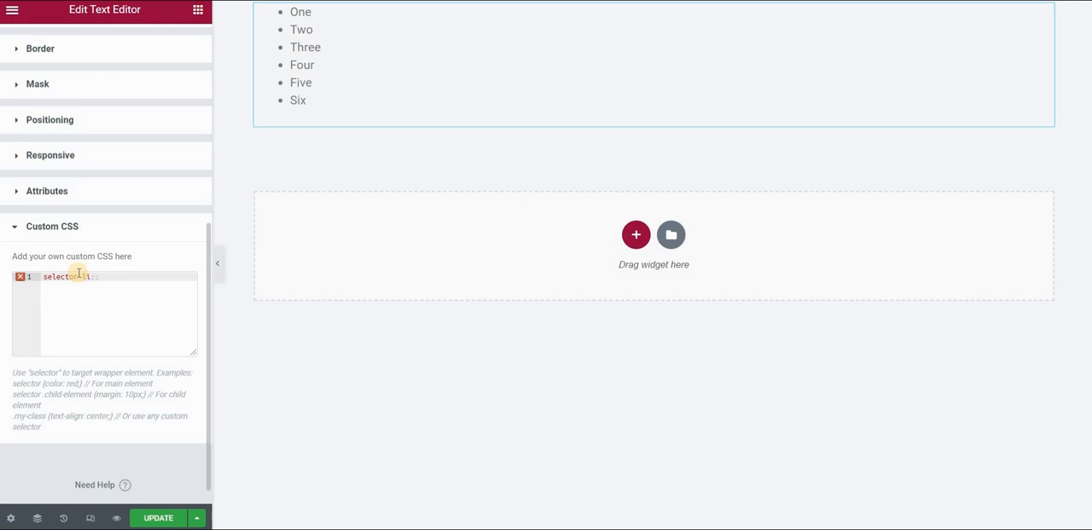
{"action": "type", "text": "after"}
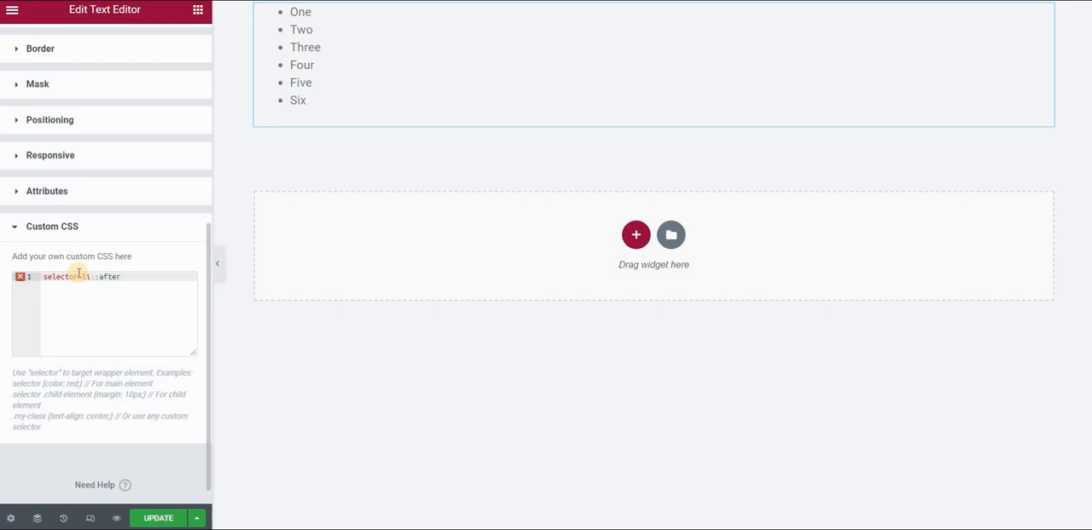
{"action": "type", "text": "{"}
{"action": "type", "text": "content:\"\";"}
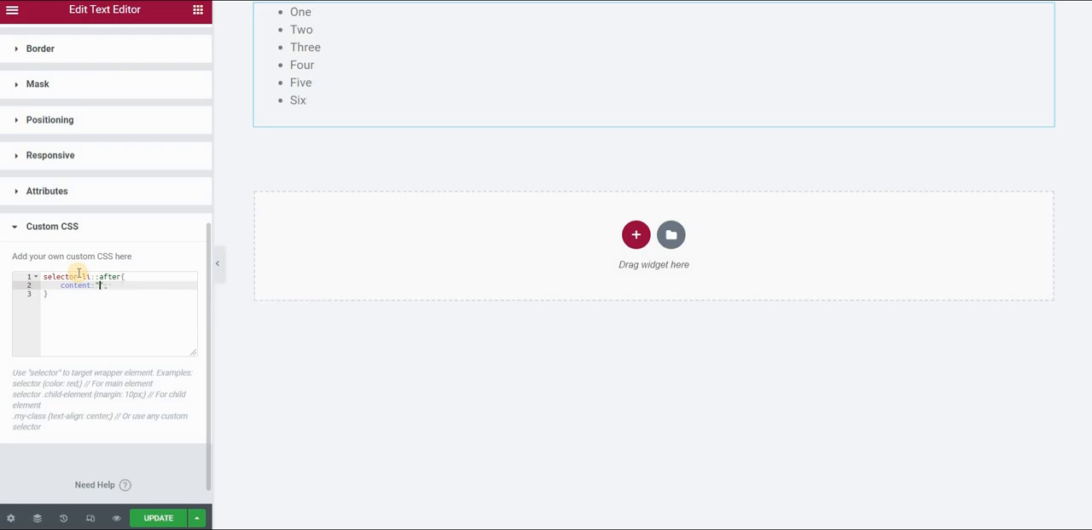
{"action": "type", "text": "List Item"}
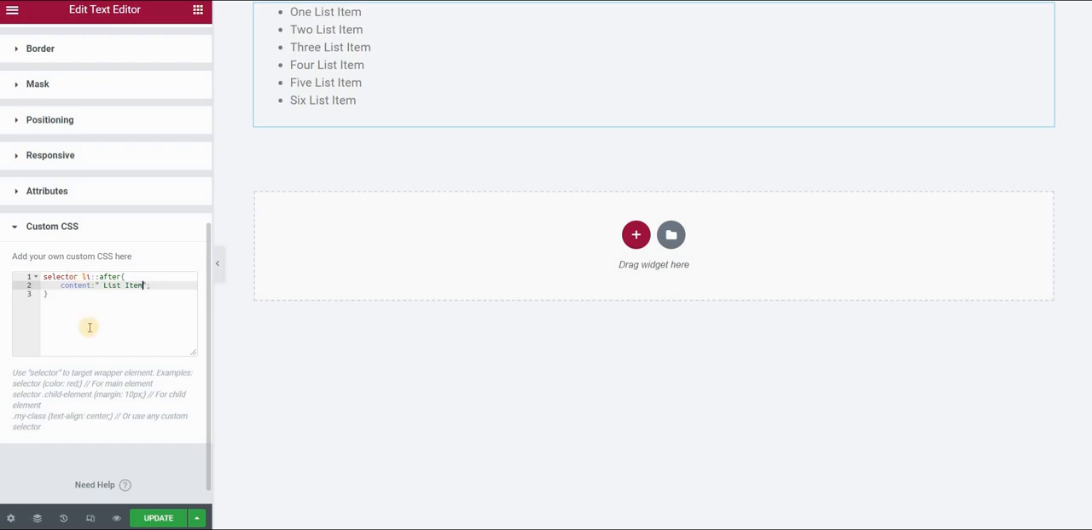
{"action": "left_click", "coordinate": [157, 518]}
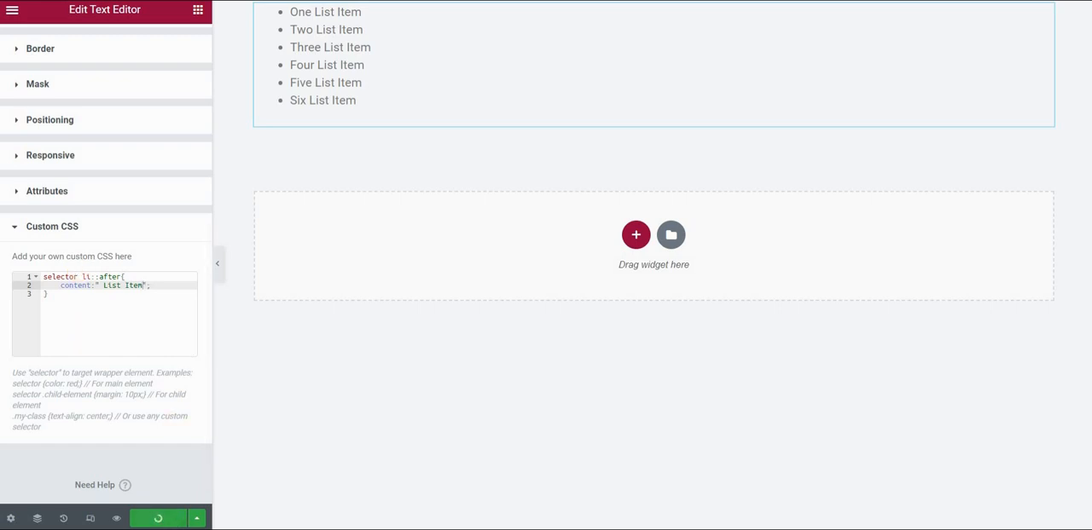